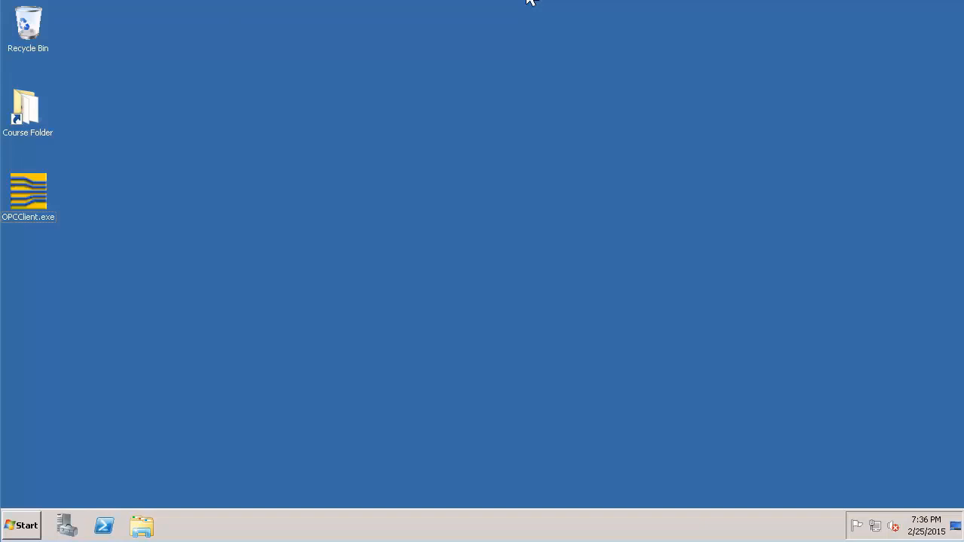
mouse_move(525, 29)
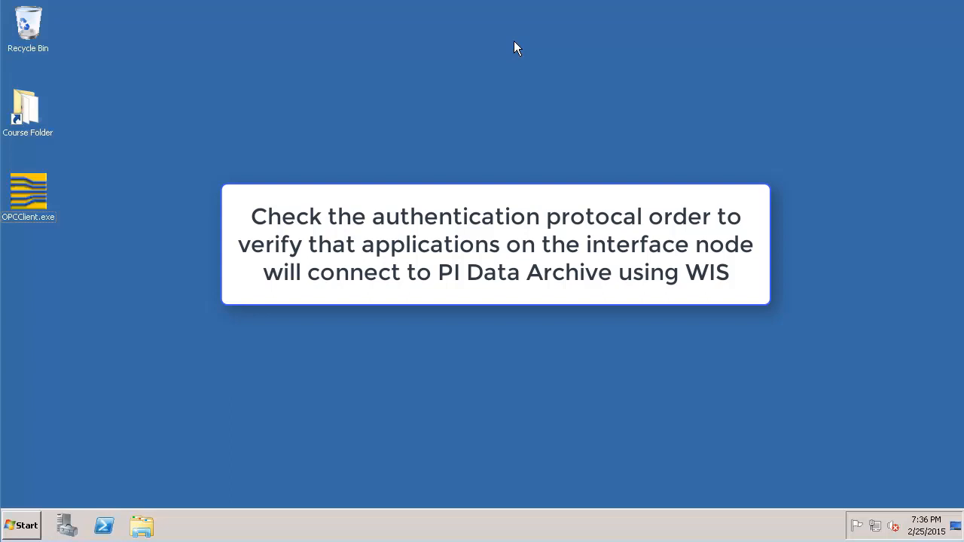
mouse_move(504, 60)
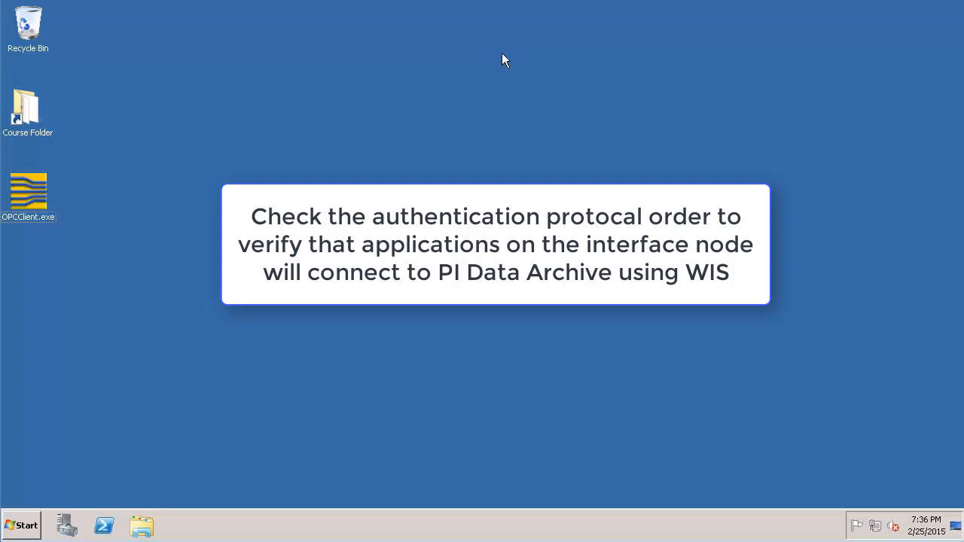
In PI SDK Utility, review the connection options and close them.
click(22, 525)
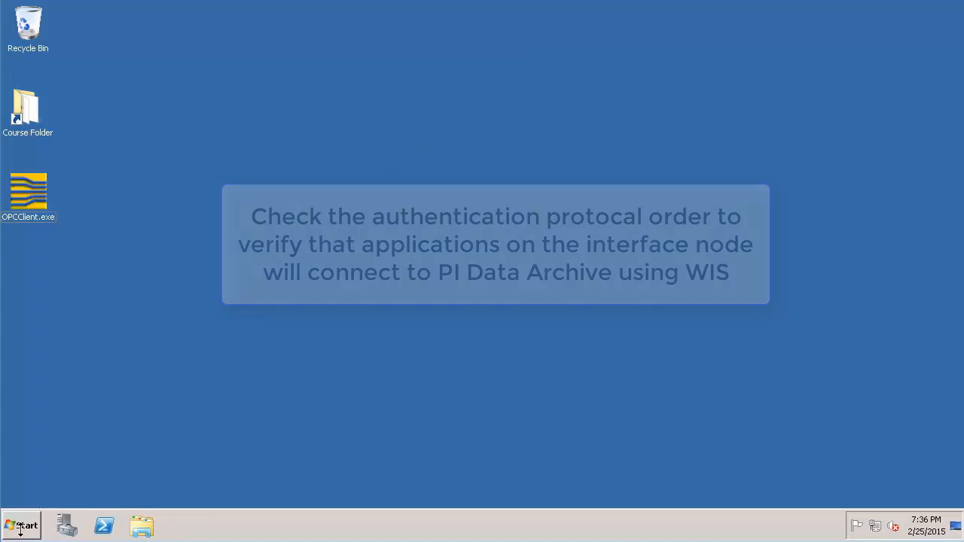
click(21, 526)
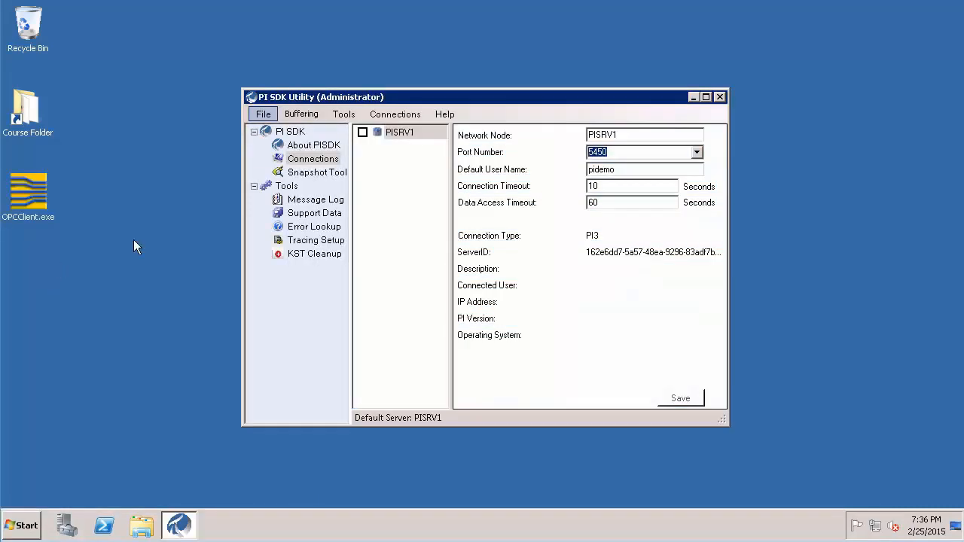
click(395, 114)
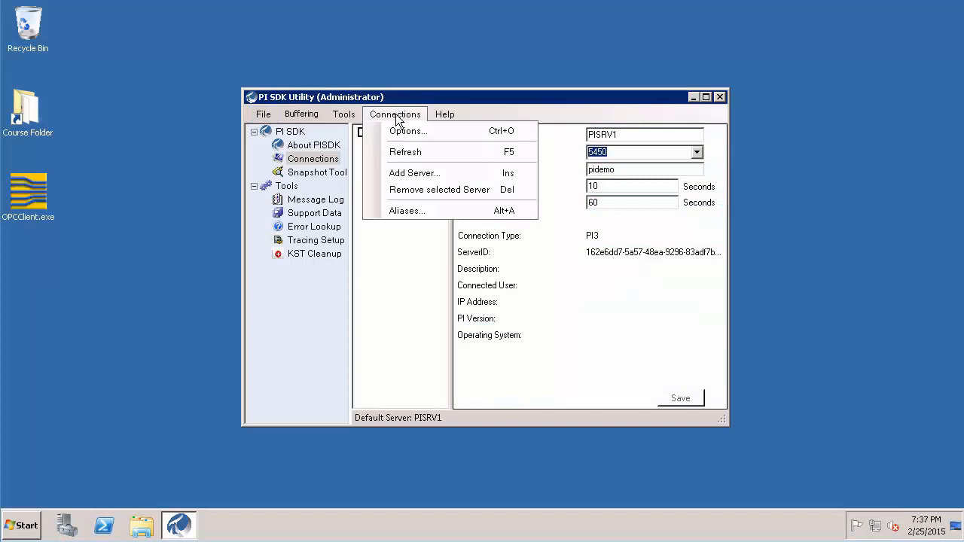
mouse_move(409, 129)
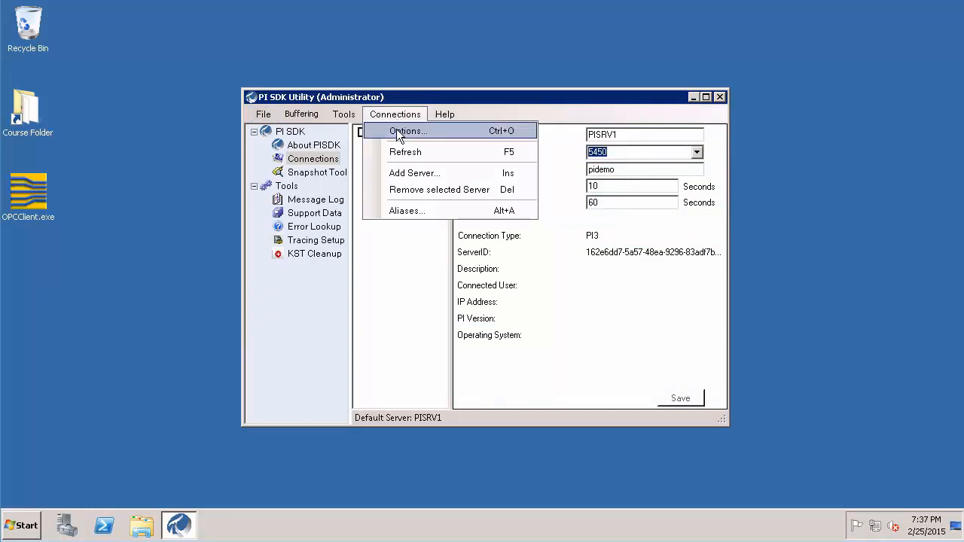
click(410, 130)
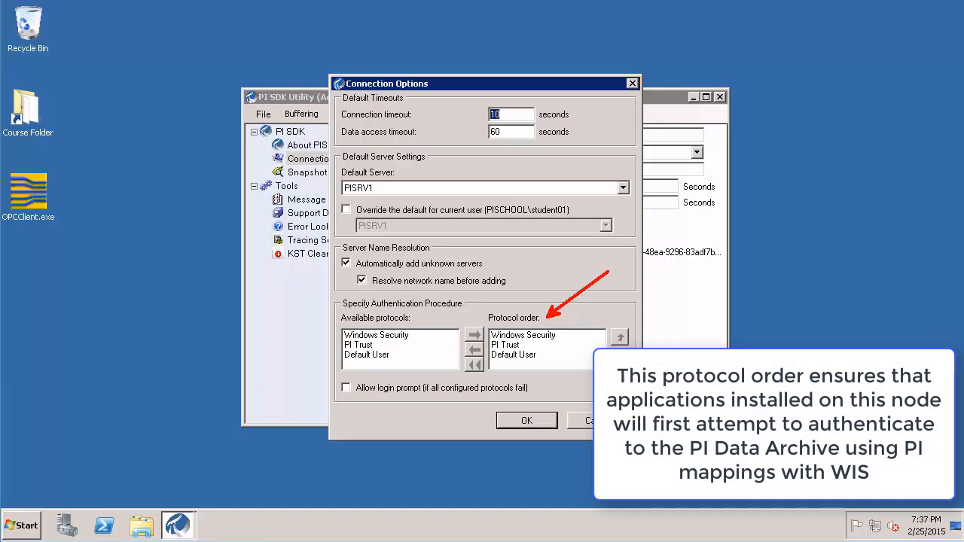
click(528, 420)
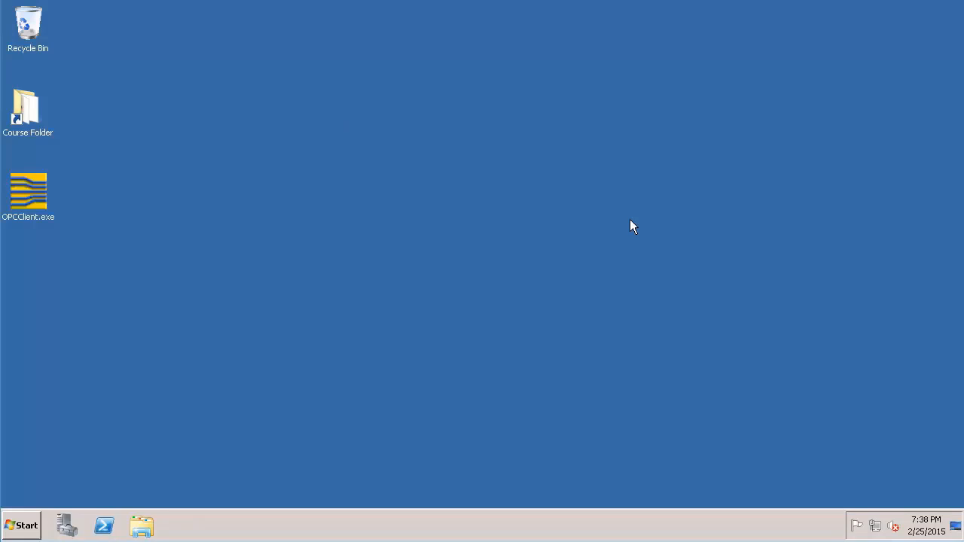
From Start > All Programs, expand the PI System program group.
click(21, 524)
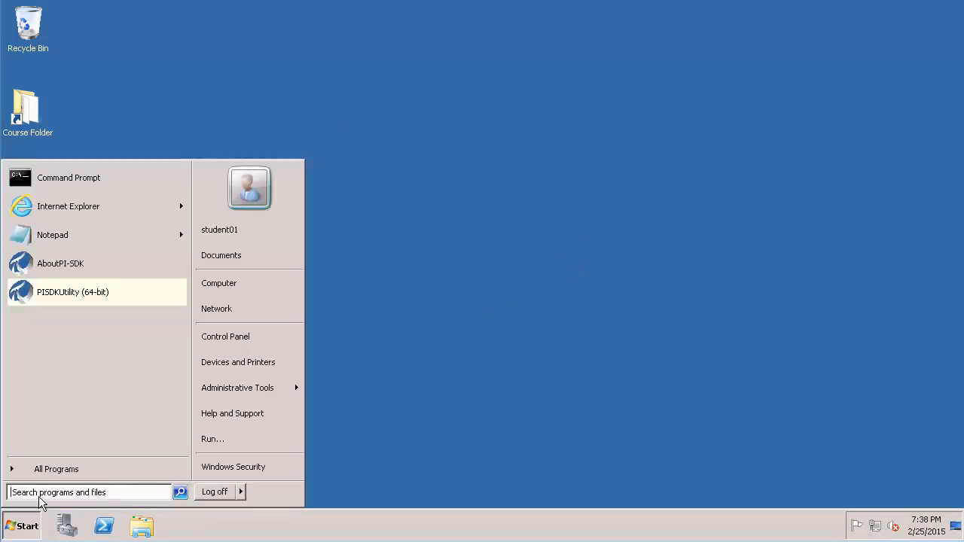
click(57, 469)
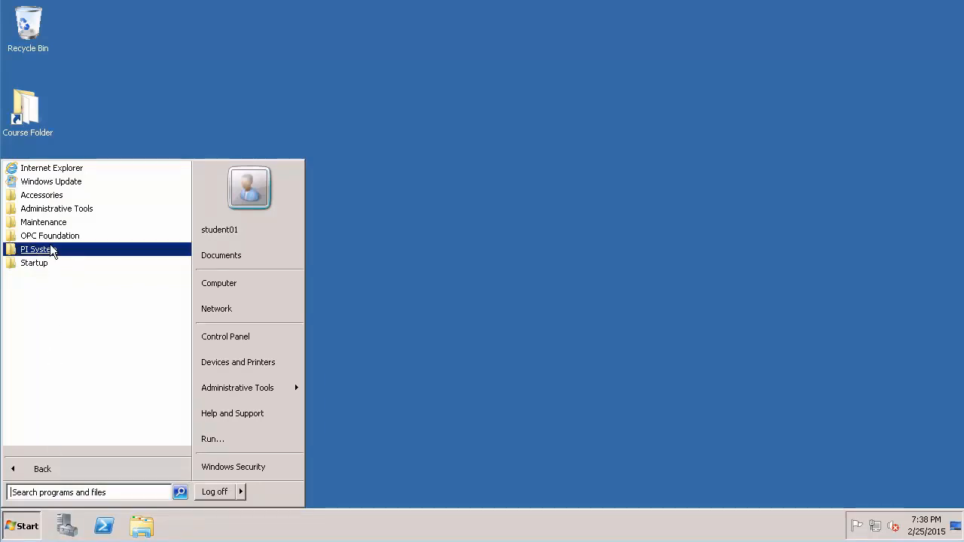
click(39, 249)
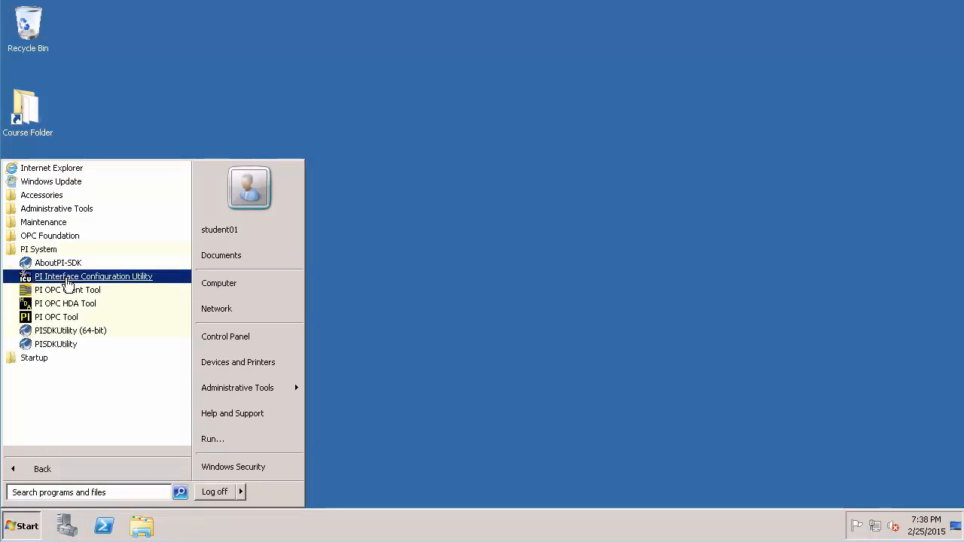
mouse_move(57, 262)
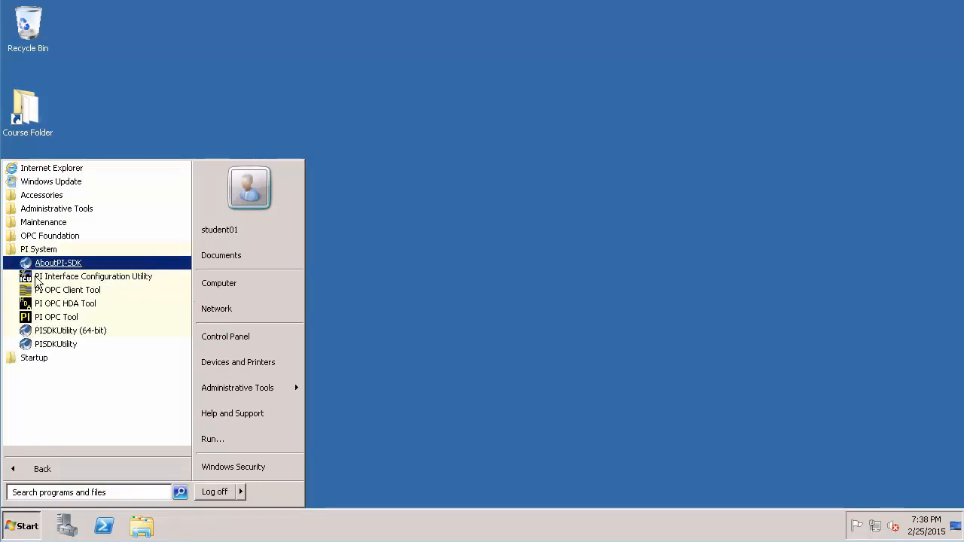
Launch PI Interface Configuration Utility and begin loading an interface from a BAT file.
click(93, 277)
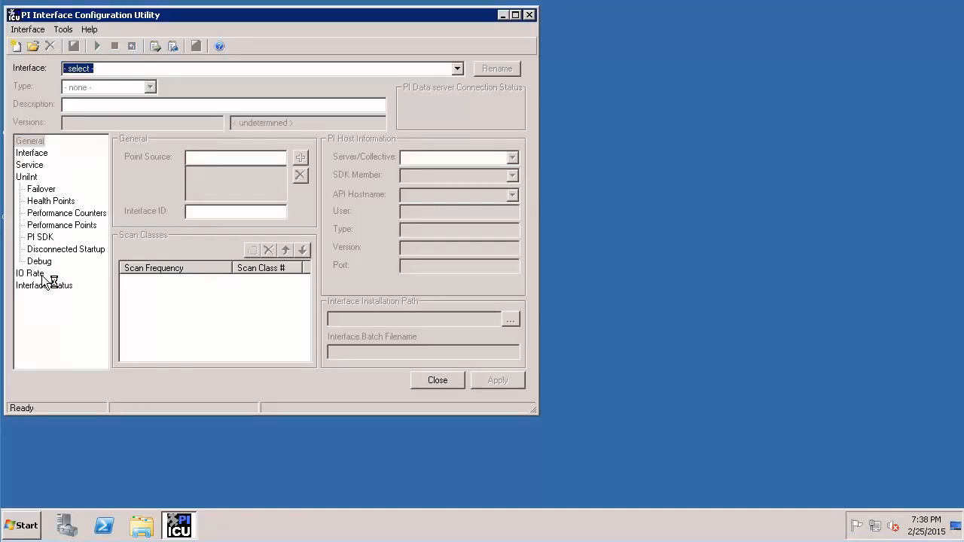
mouse_move(33, 45)
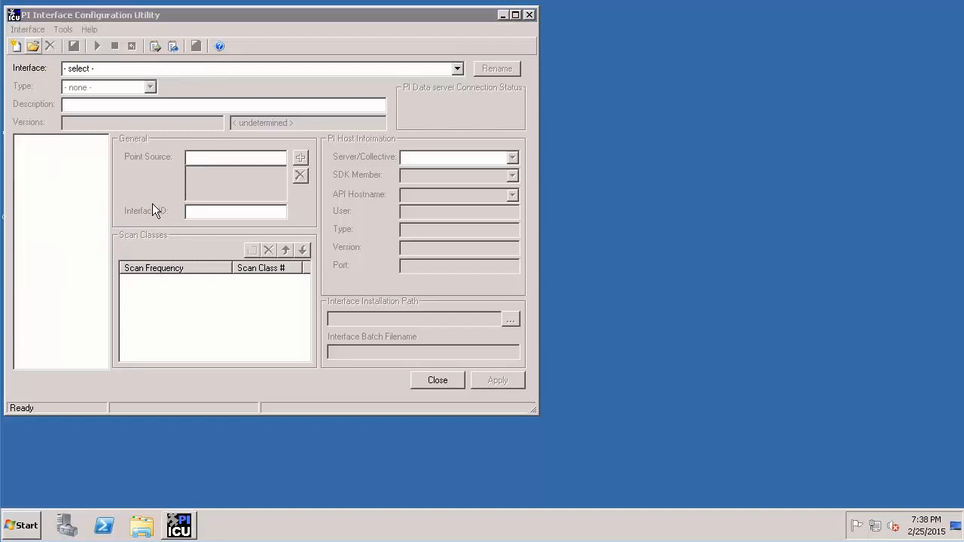
click(34, 45)
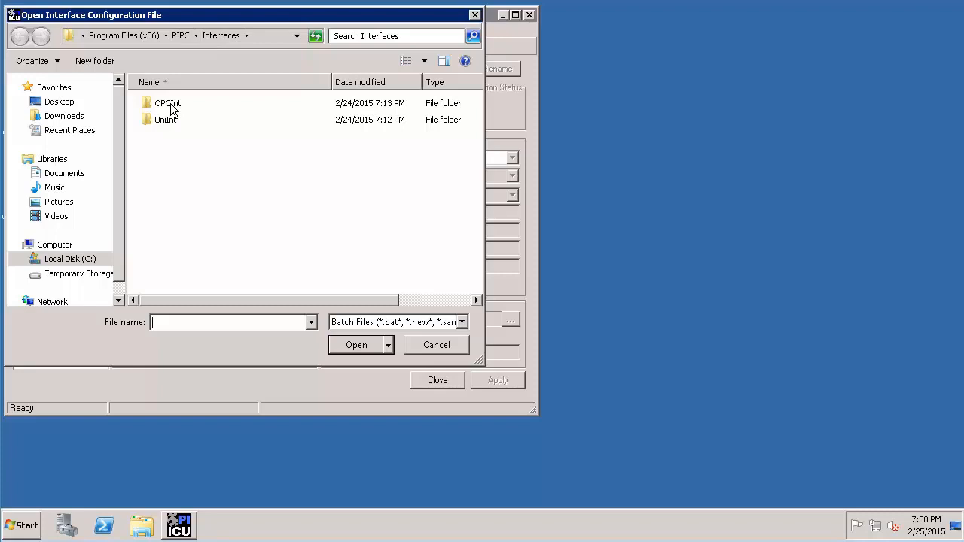
Load OPCInt.bat_new as interface opcint1 with PISRV1 as host data server.
double_click(168, 102)
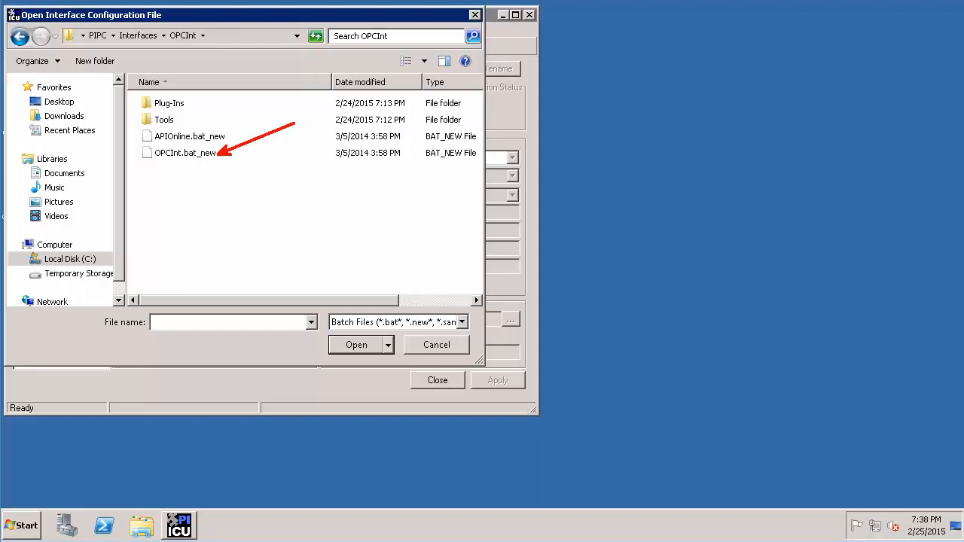
mouse_move(154, 169)
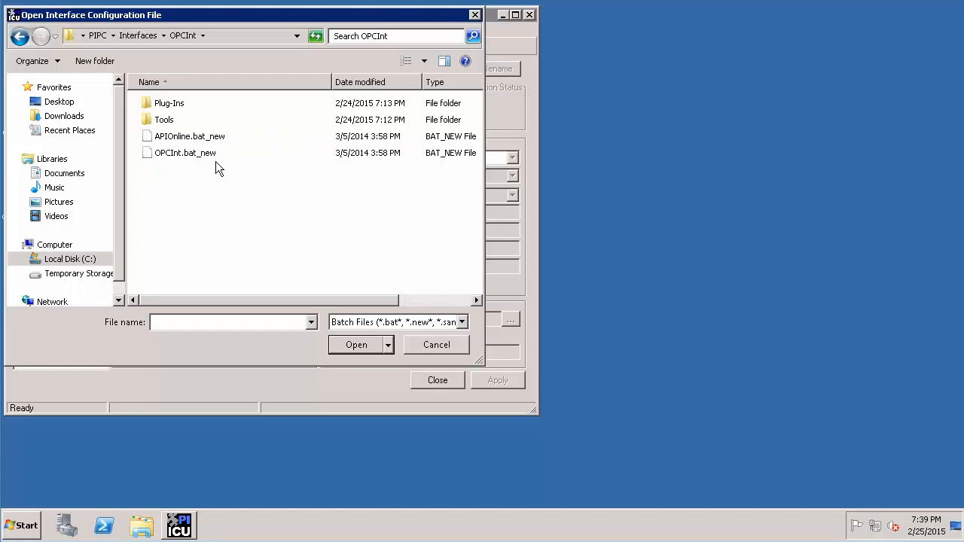
click(184, 153)
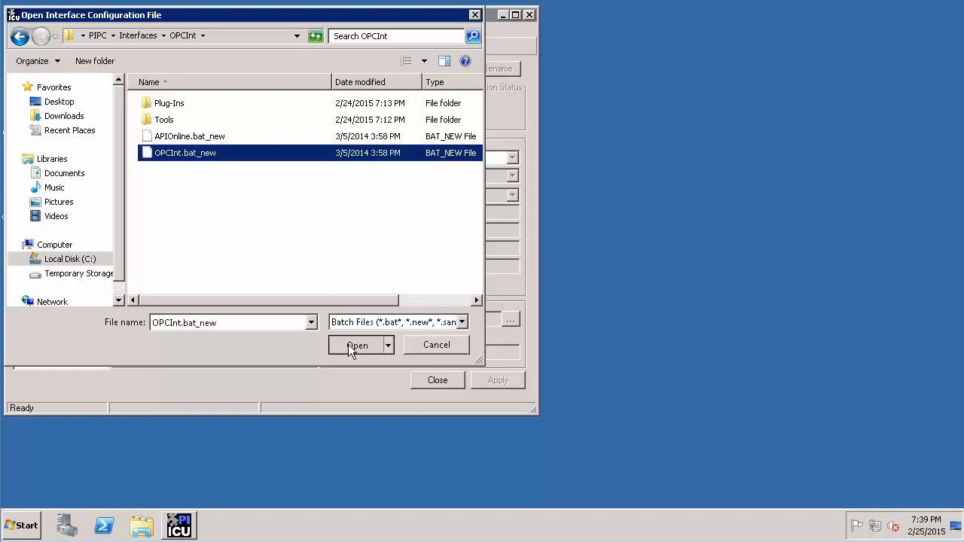
click(357, 345)
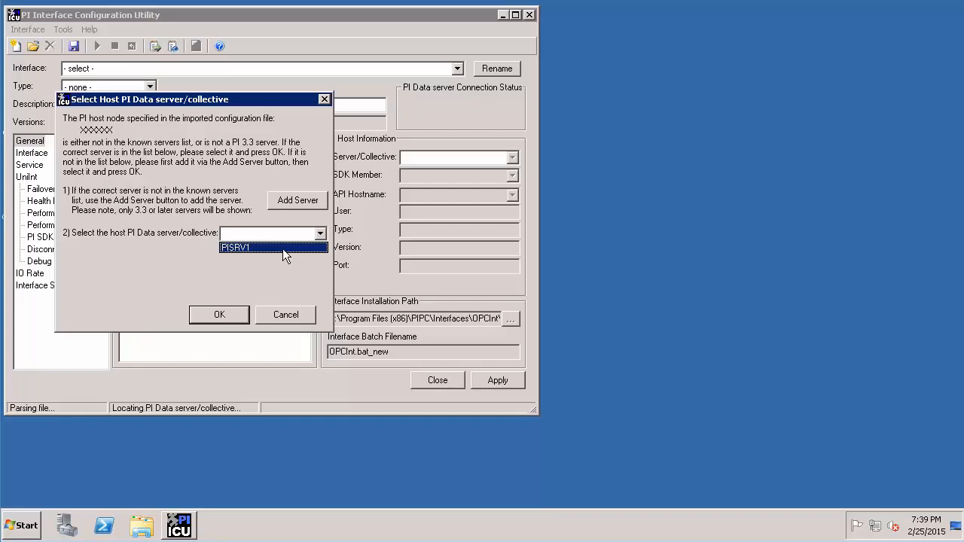
click(235, 247)
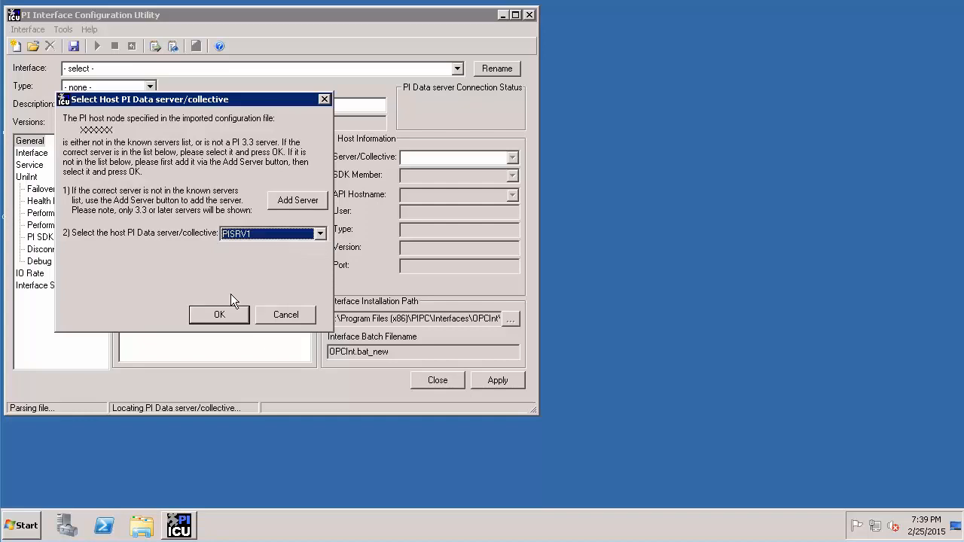
click(220, 315)
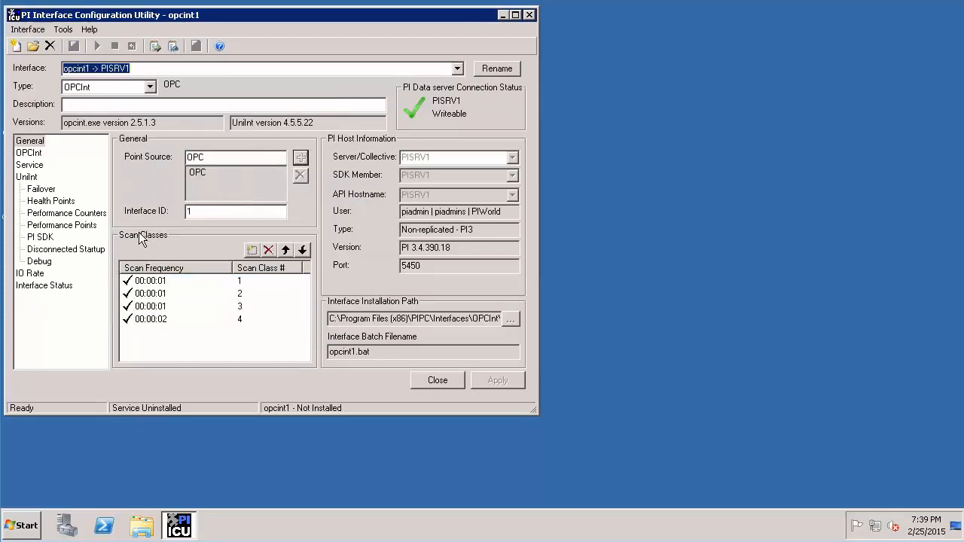
mouse_move(142, 235)
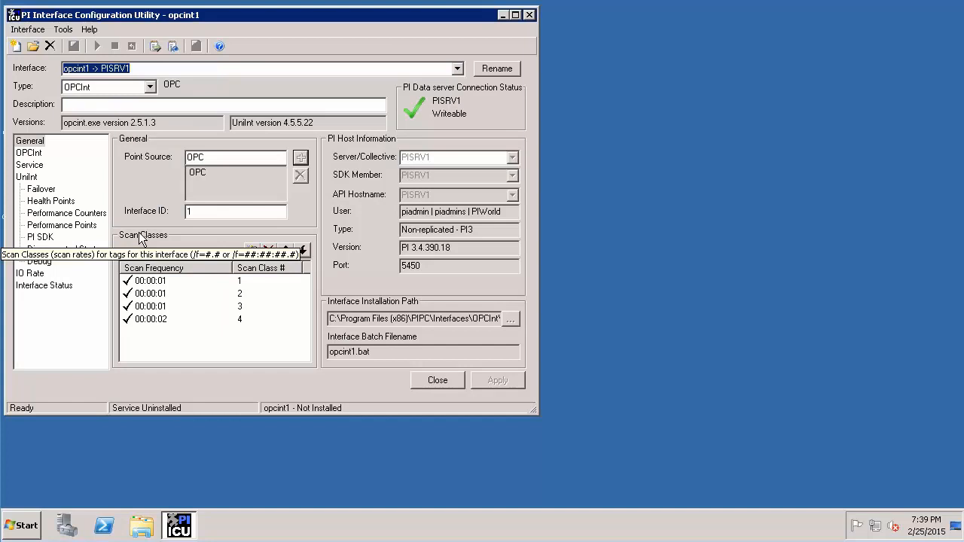
mouse_move(186, 341)
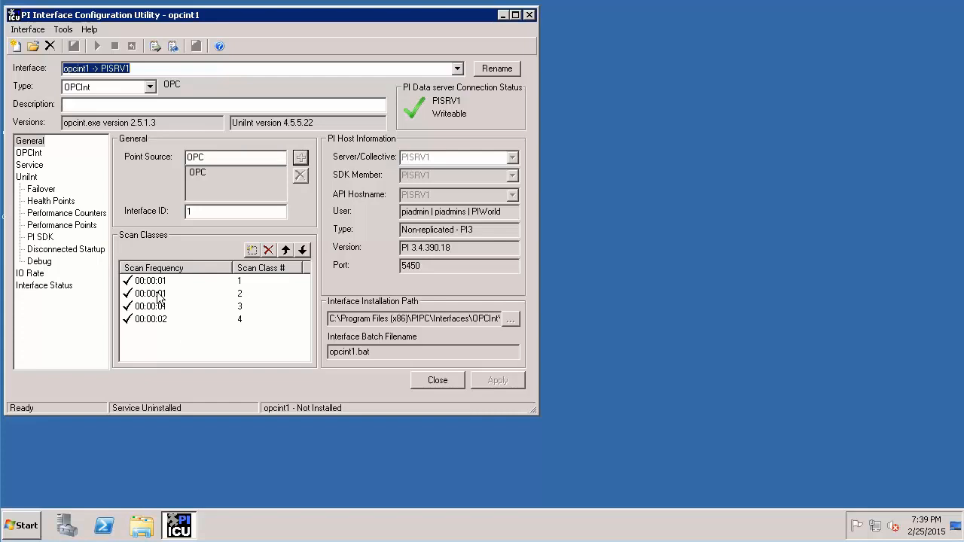
mouse_move(139, 332)
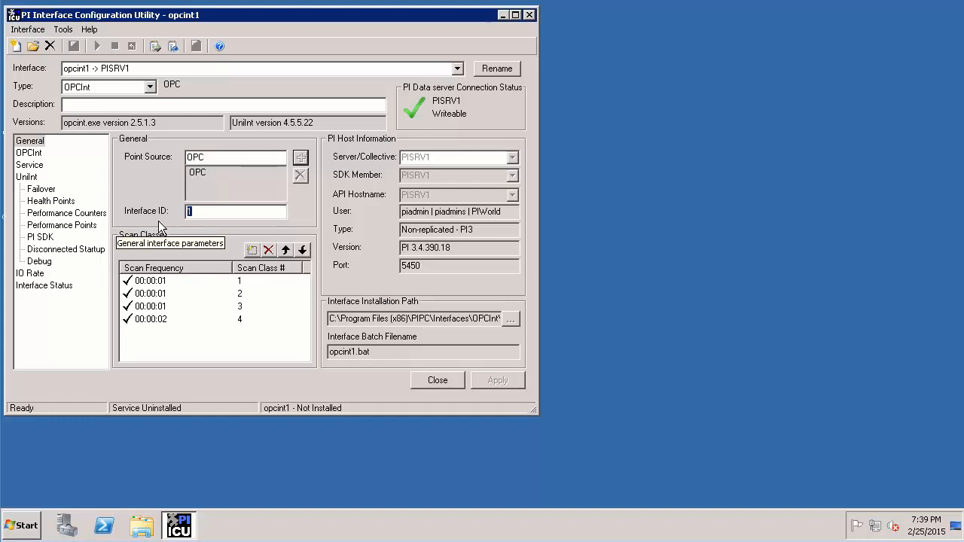
mouse_move(481, 190)
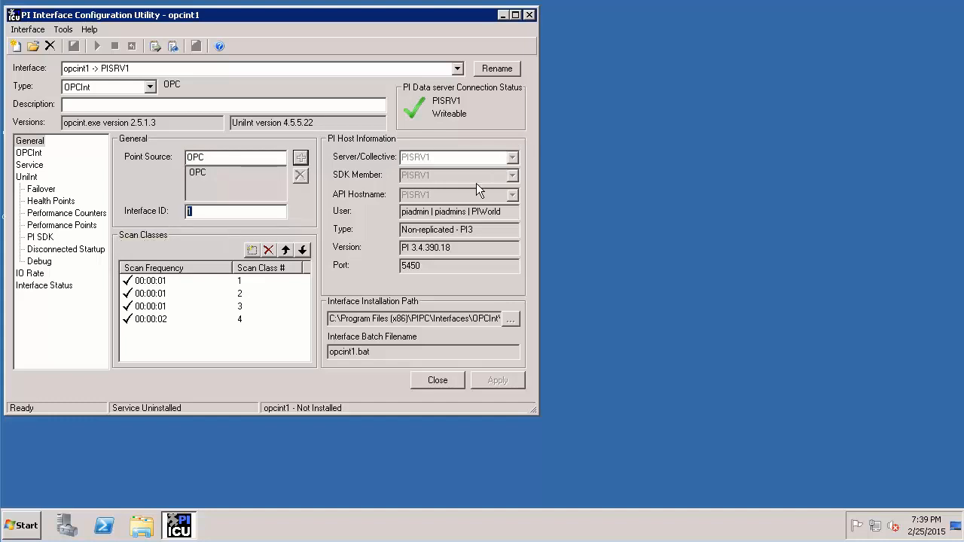
mouse_move(513, 203)
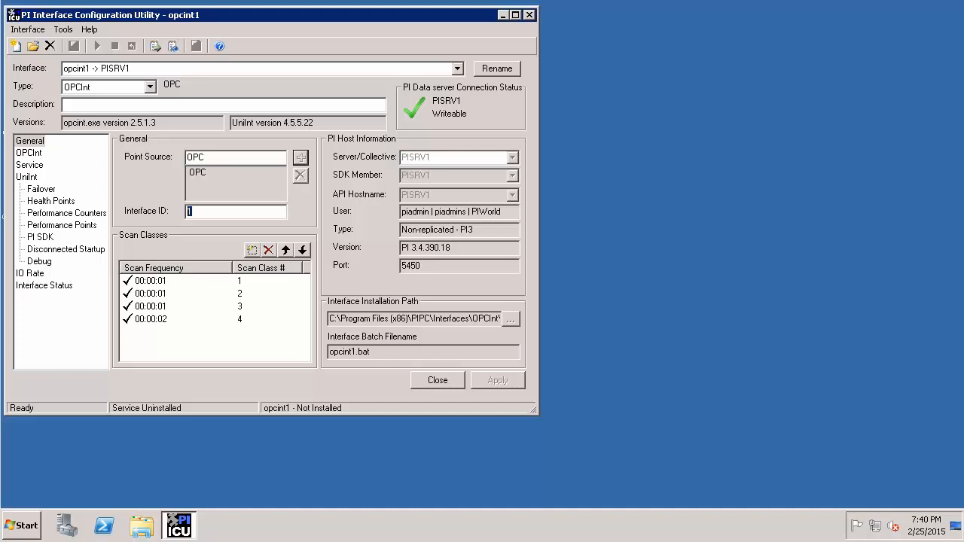
mouse_move(159, 239)
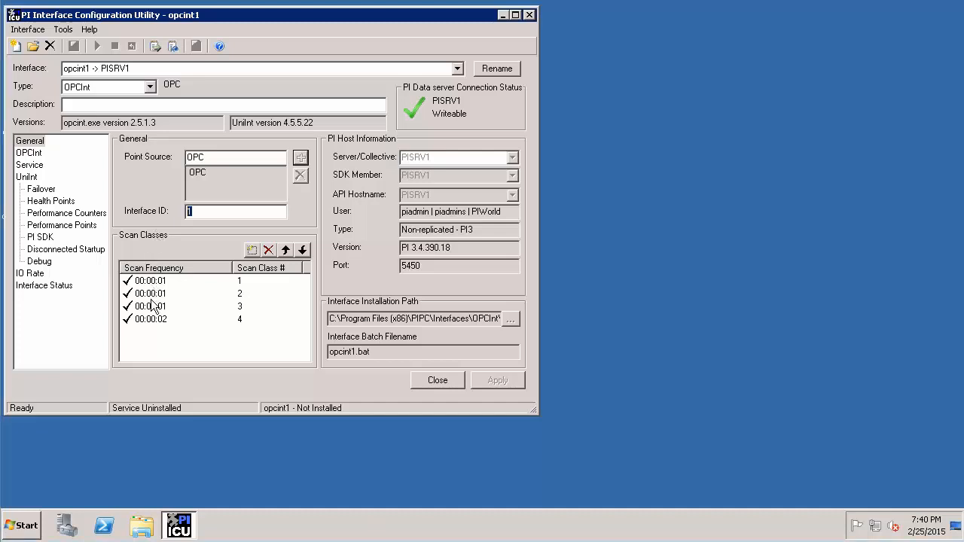
mouse_move(151, 304)
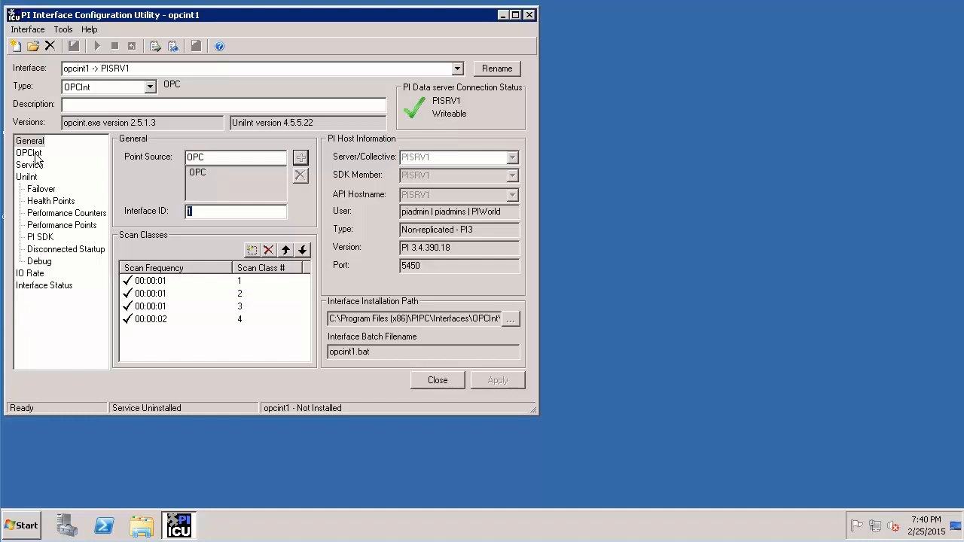
Show the OPCInt-specific server settings (node localhost, server OSI.DA.1).
click(28, 152)
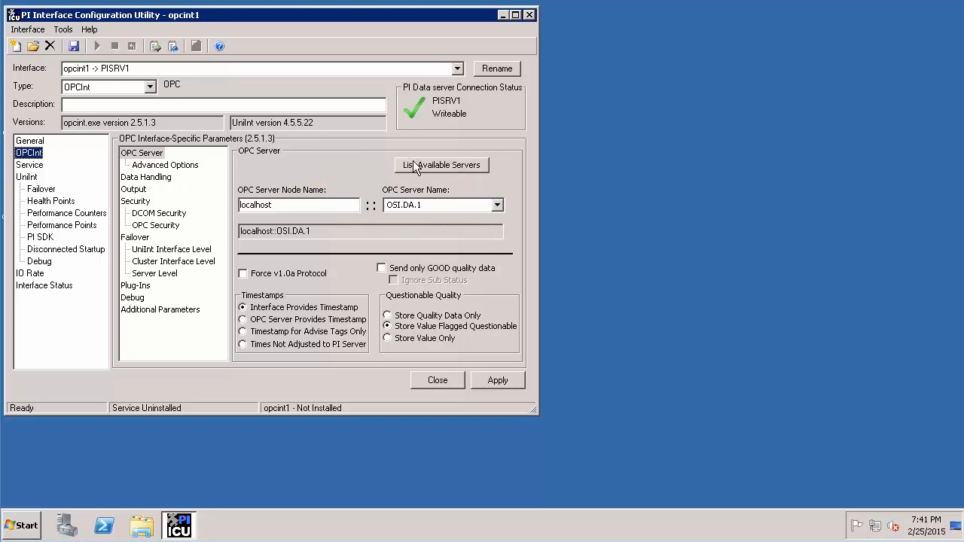
Set the OPC server to OPCSample.OpcDa20Server.1 and save the interface configuration.
click(442, 164)
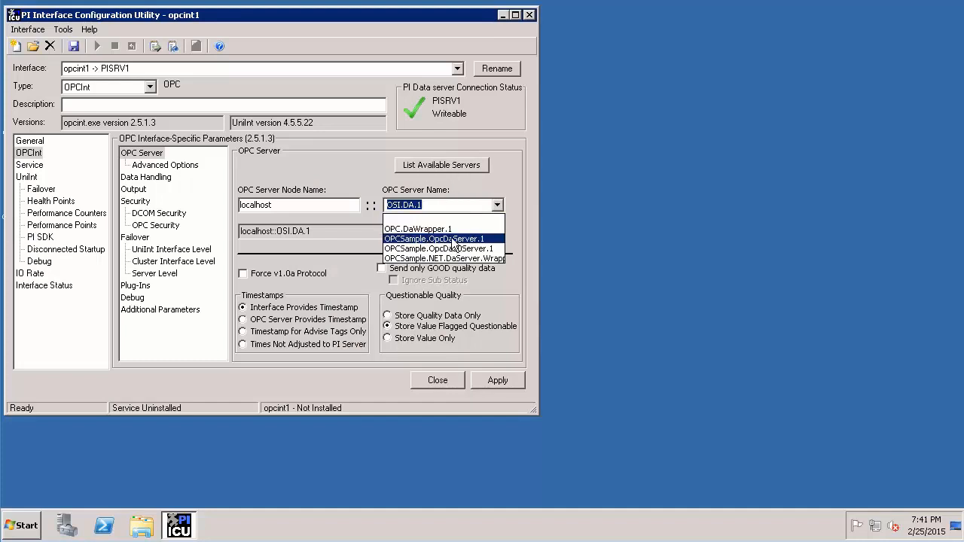
mouse_move(440, 249)
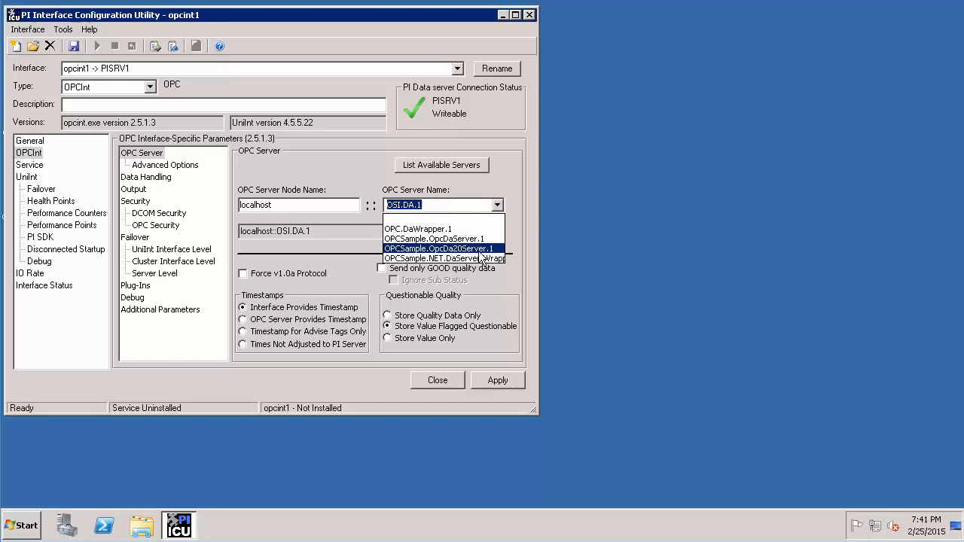
mouse_move(443, 259)
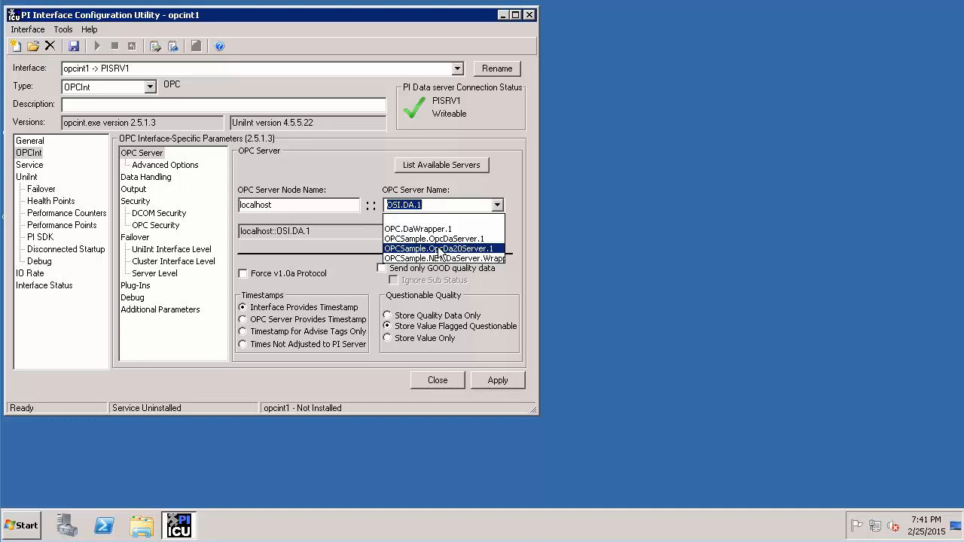
click(441, 249)
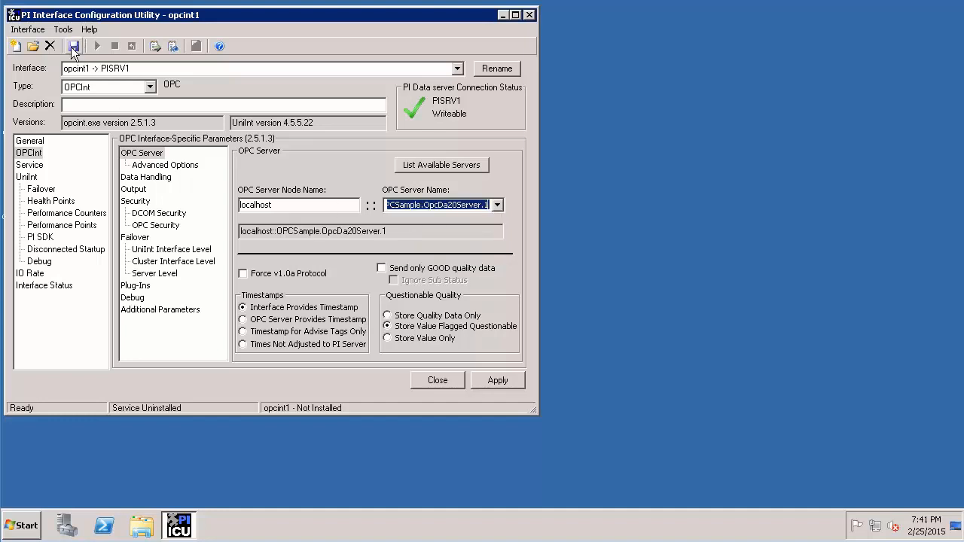
mouse_move(73, 45)
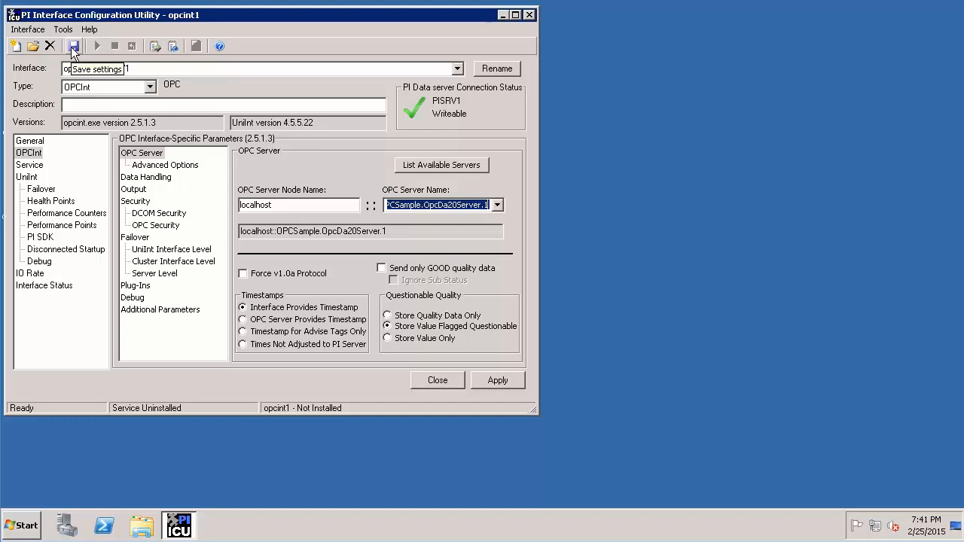
click(74, 45)
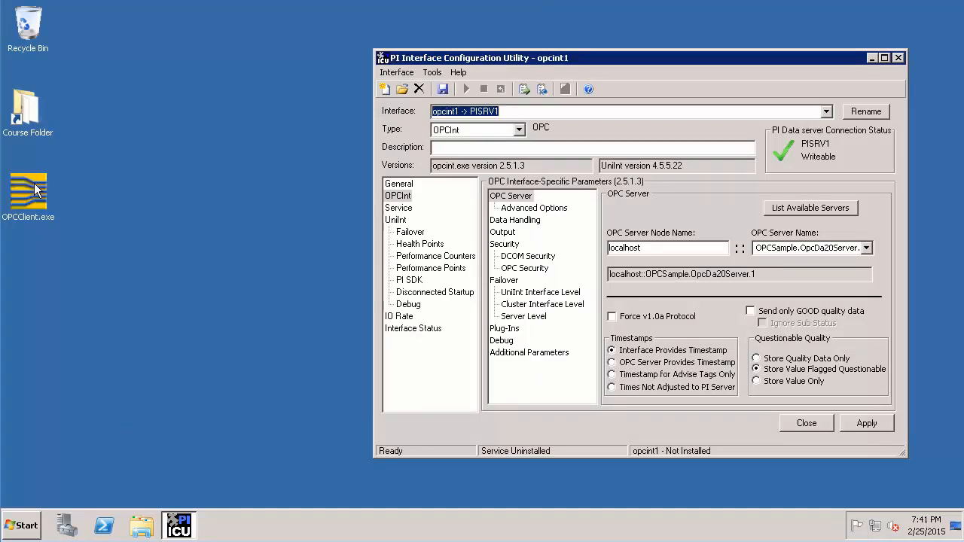
Run OPCClient.exe as administrator and use its toolbar.
right_click(28, 190)
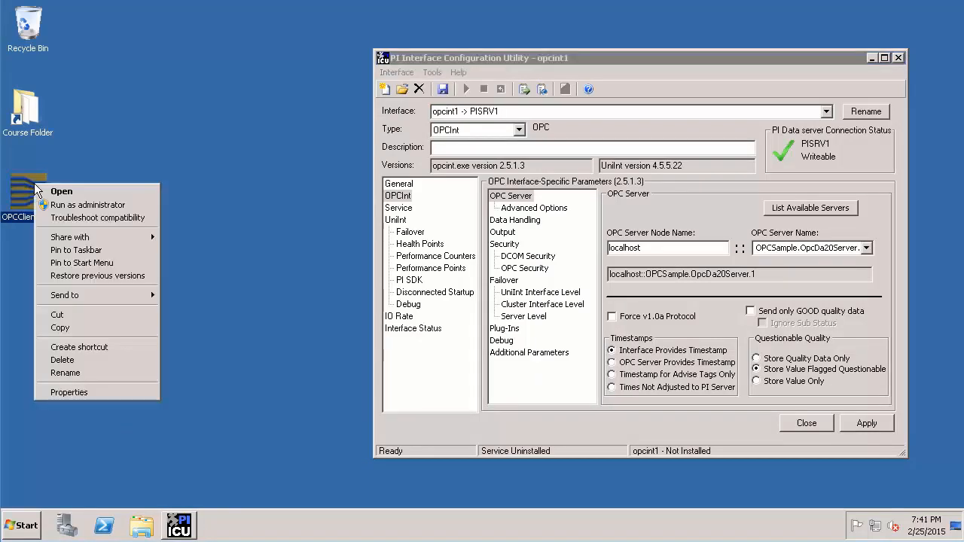
mouse_move(88, 205)
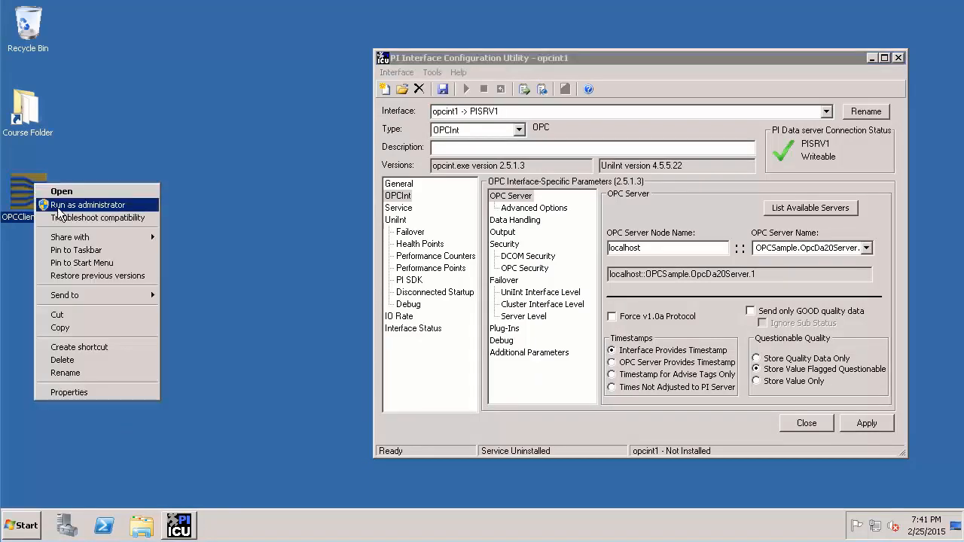
click(60, 190)
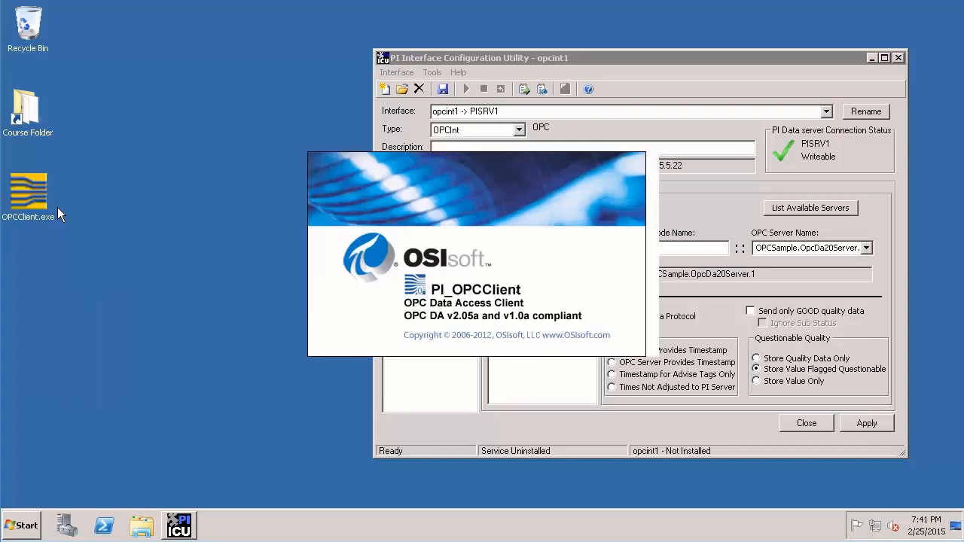
double_click(27, 193)
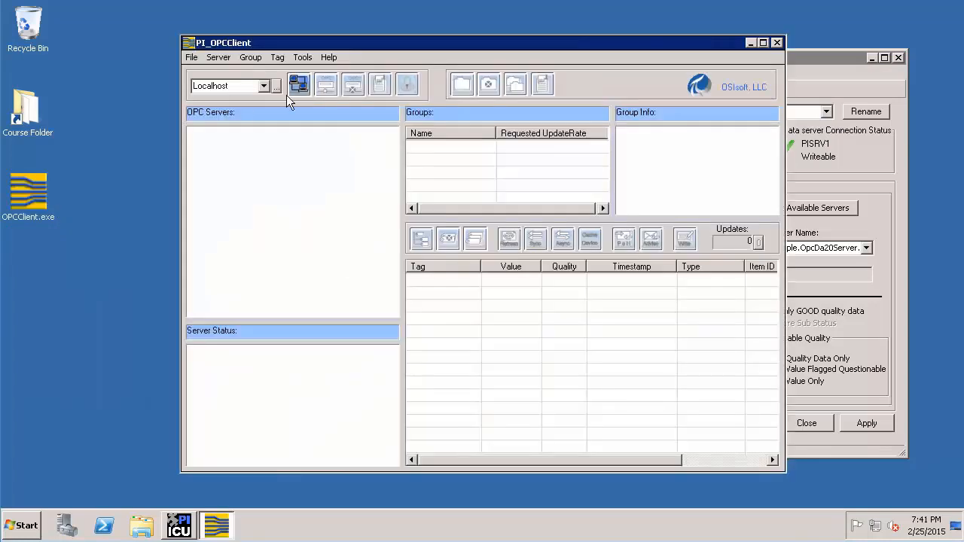
click(299, 85)
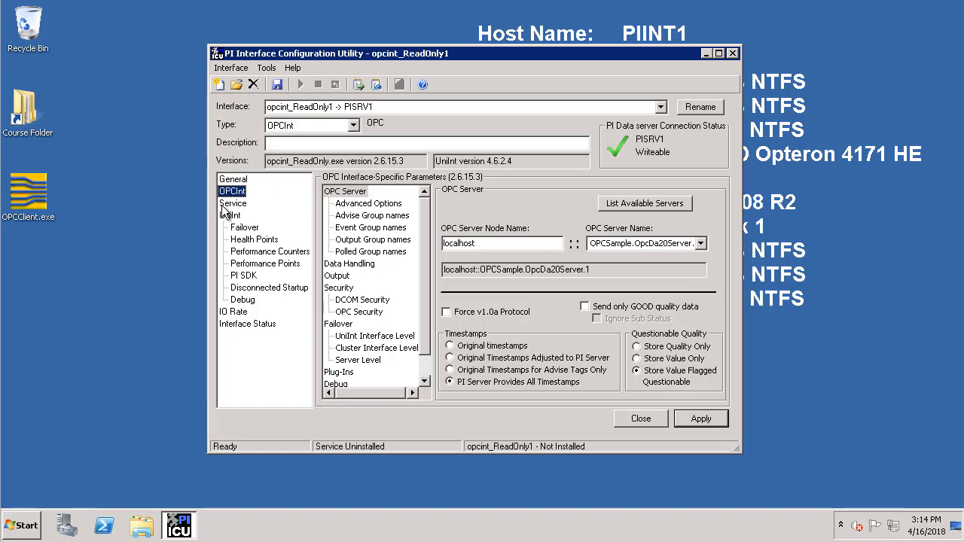
Set the service to log on as domain account pischool\PIInterfaceServiceAc with its password.
click(232, 202)
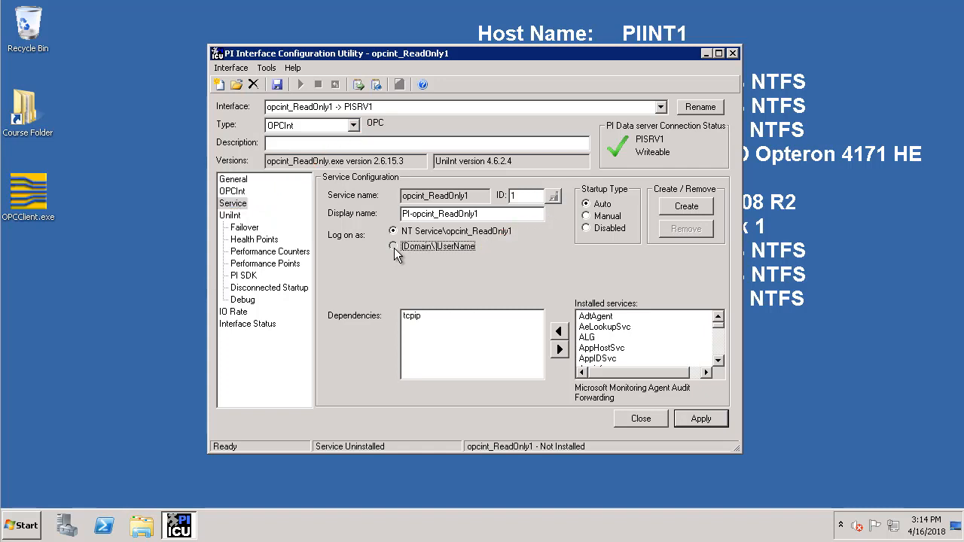
click(392, 248)
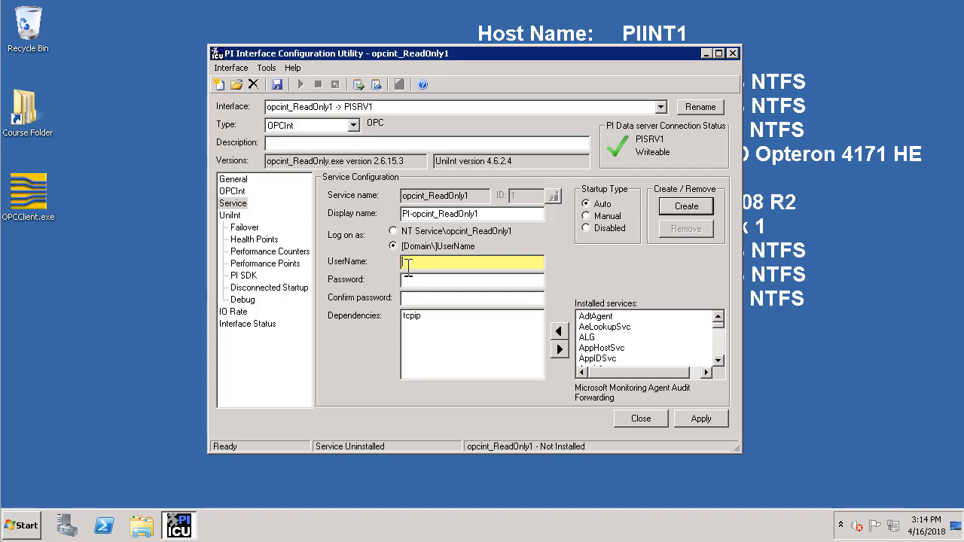
mouse_move(365, 272)
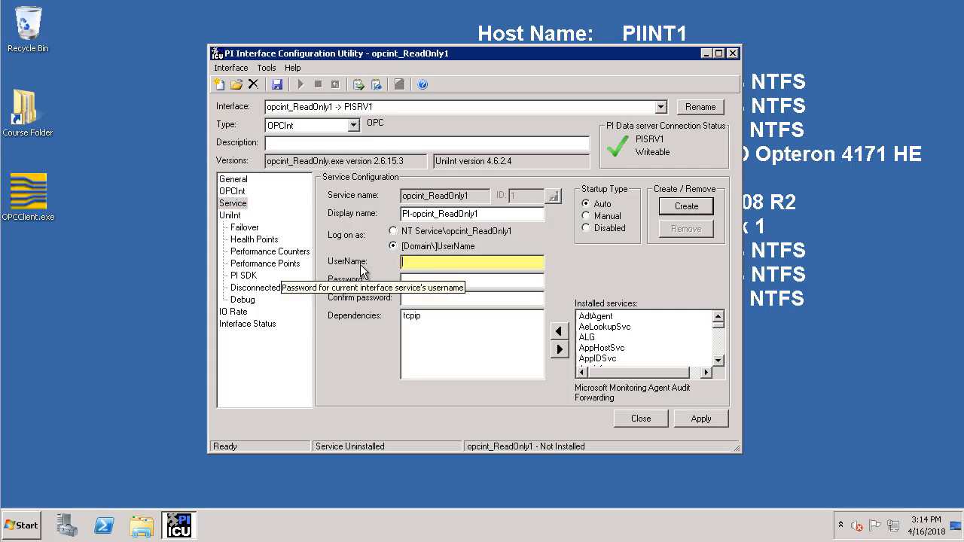
mouse_move(339, 283)
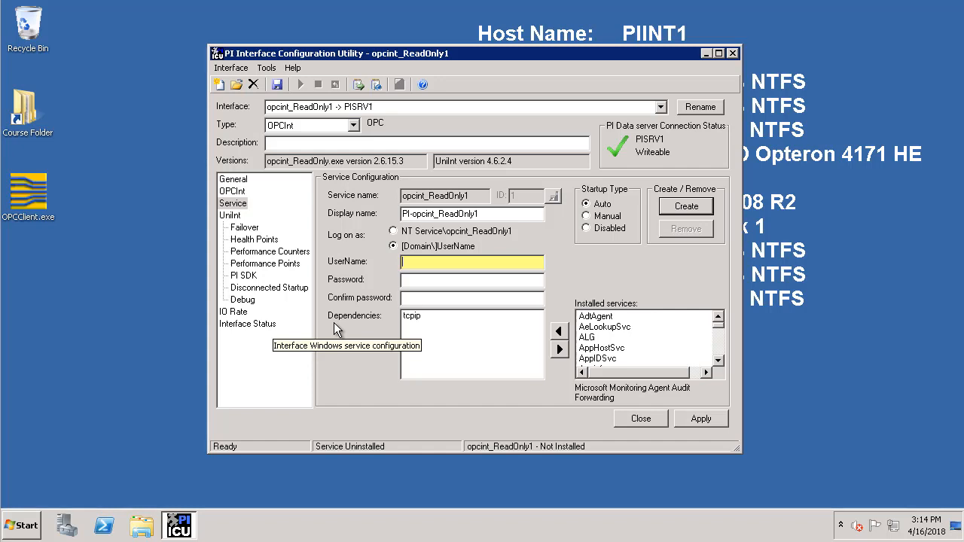
text(pischool\PIInterfaceServiceAc)
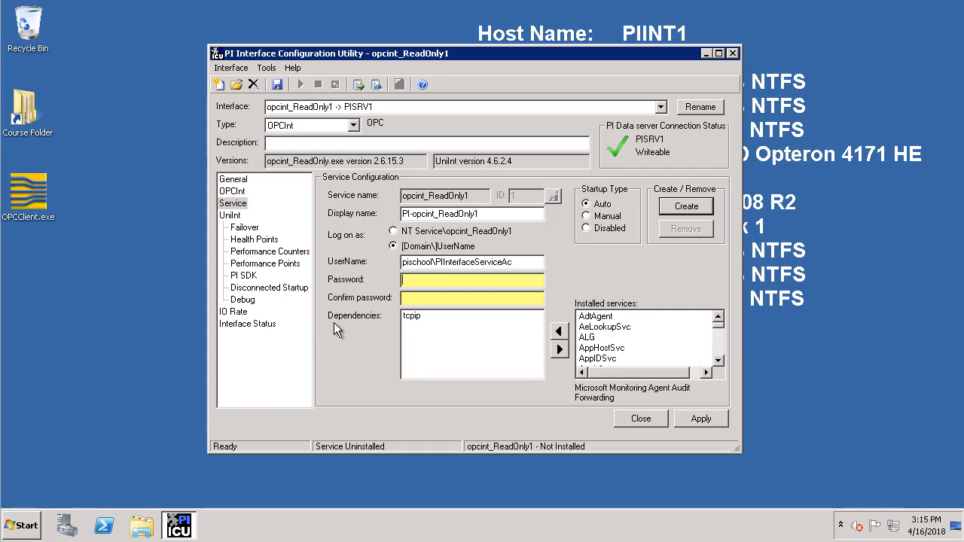
text(1)
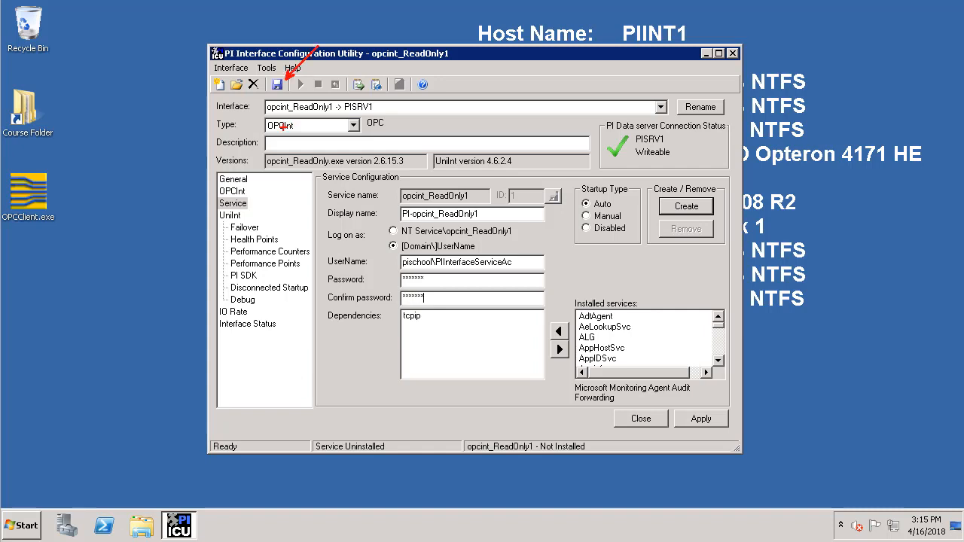
Save the settings and create the opcint_ReadOnly1 Windows service, installed but stopped.
click(277, 84)
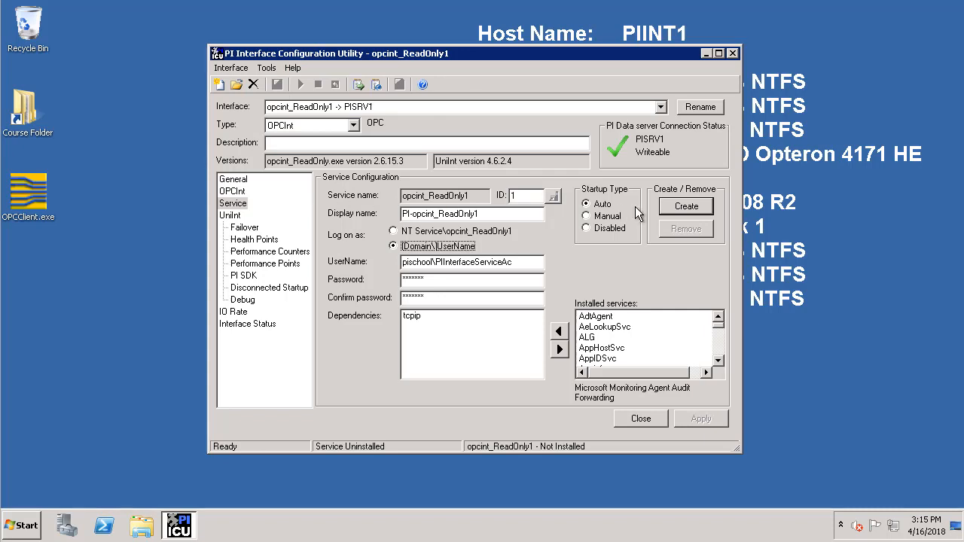
mouse_move(685, 205)
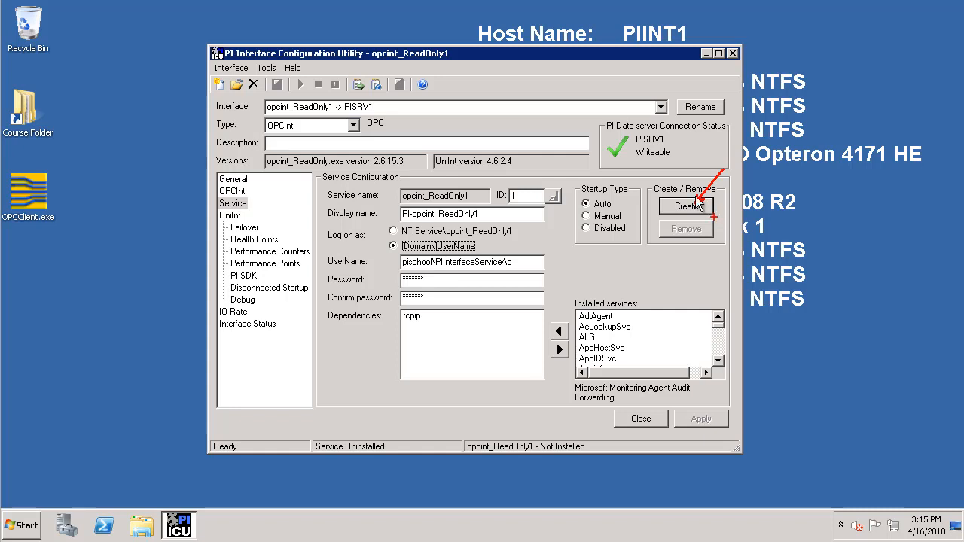
click(686, 205)
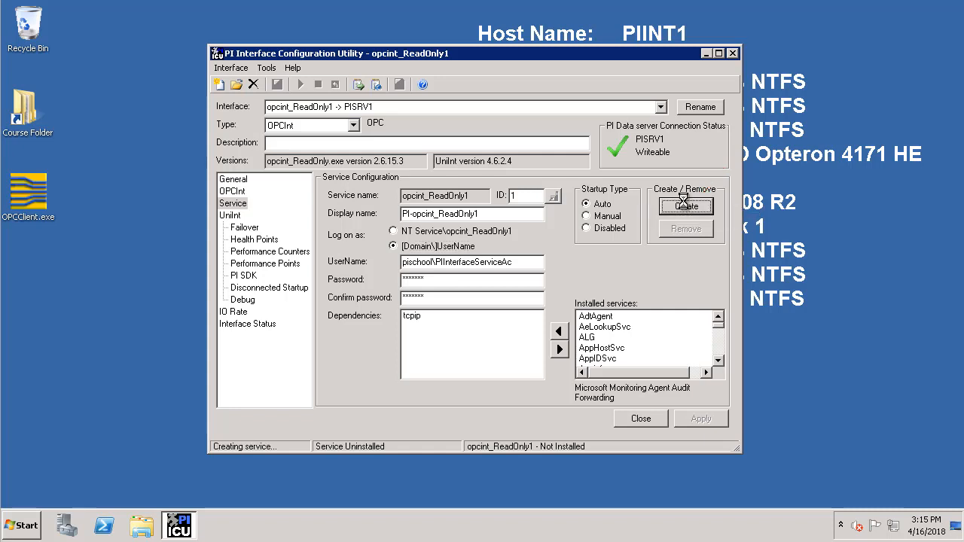
click(686, 205)
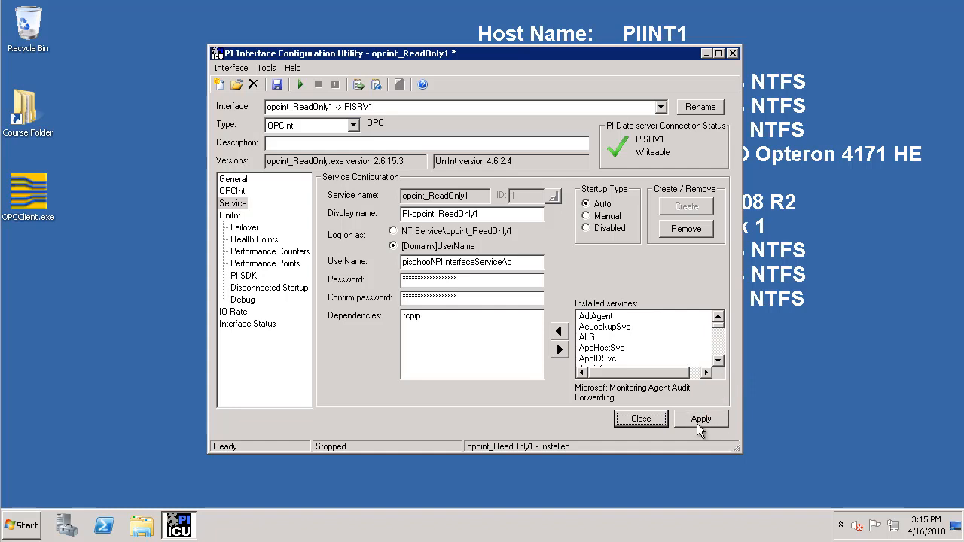
click(699, 419)
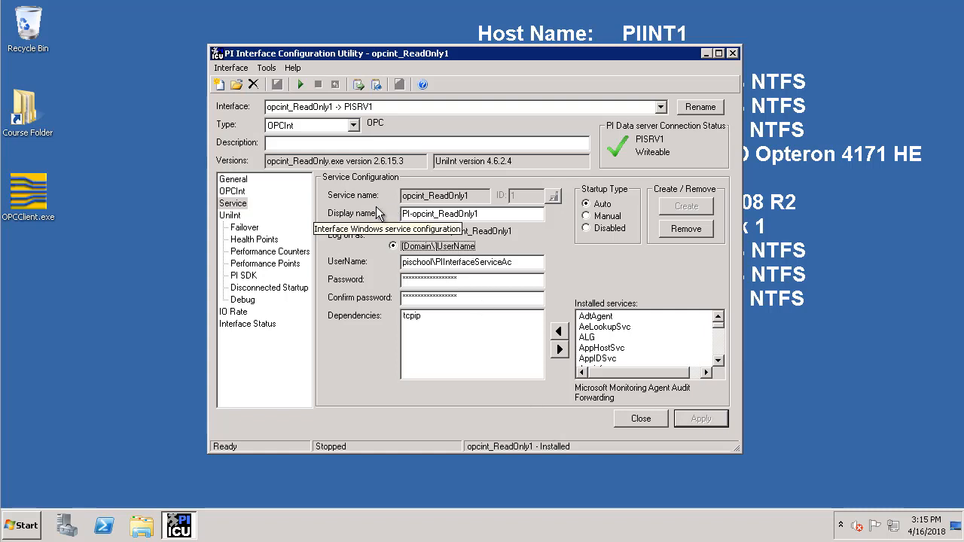
mouse_move(377, 84)
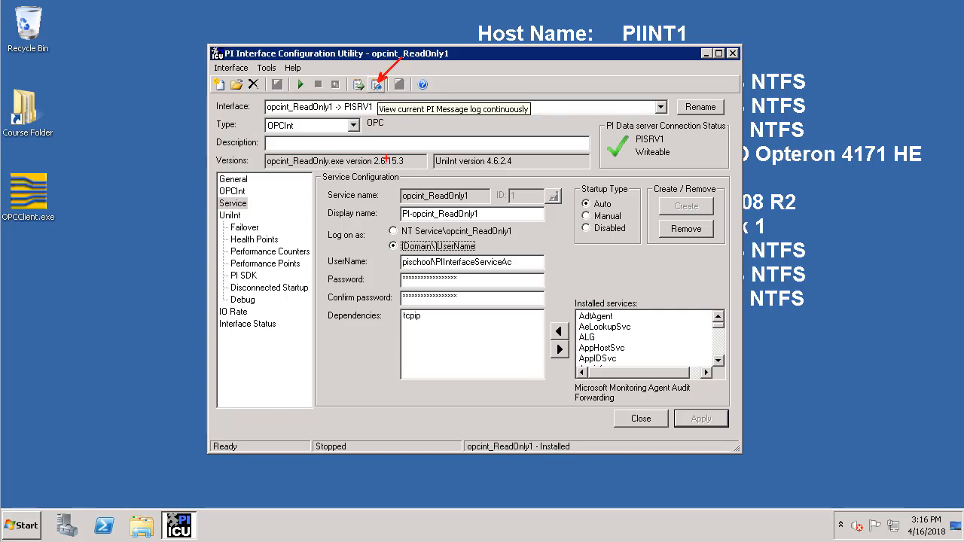
Launch pigetmsg to view the PI message log continuously.
click(377, 84)
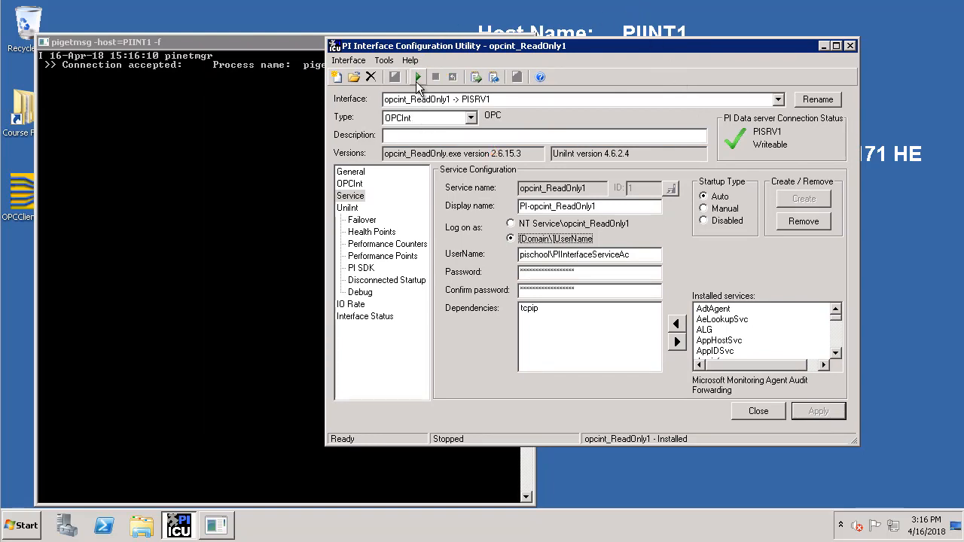
Start the interface service and read the log showing connection to OPCSample.OpcDa20Server.1.
click(105, 42)
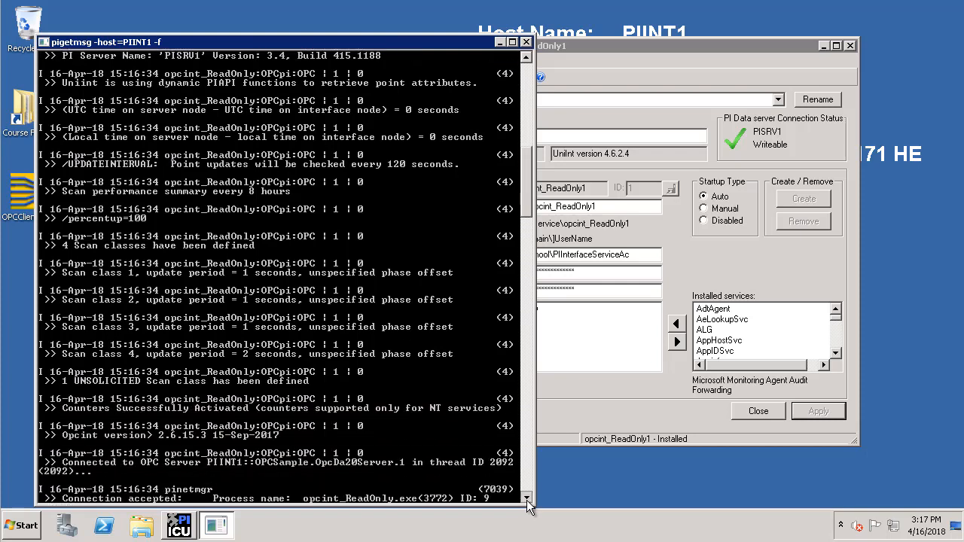
scroll(down, 3)
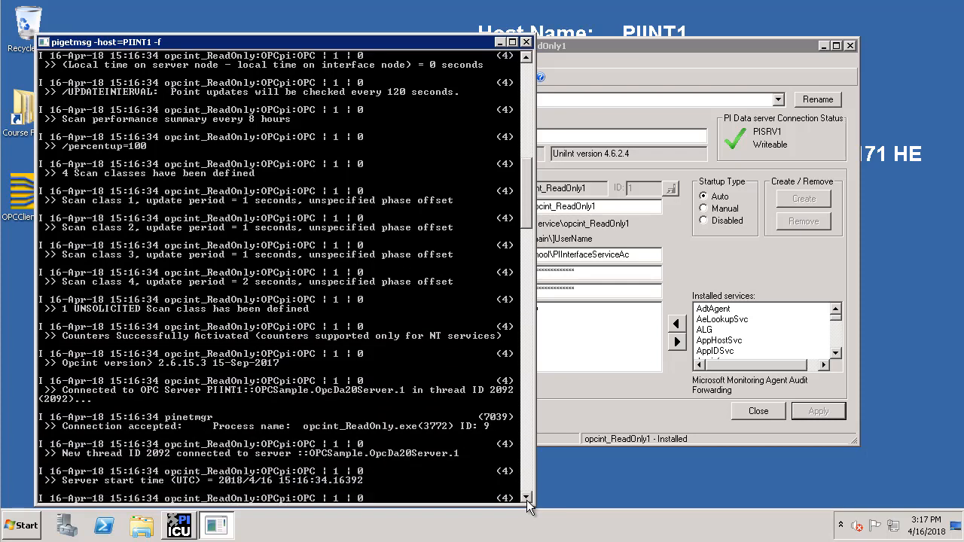